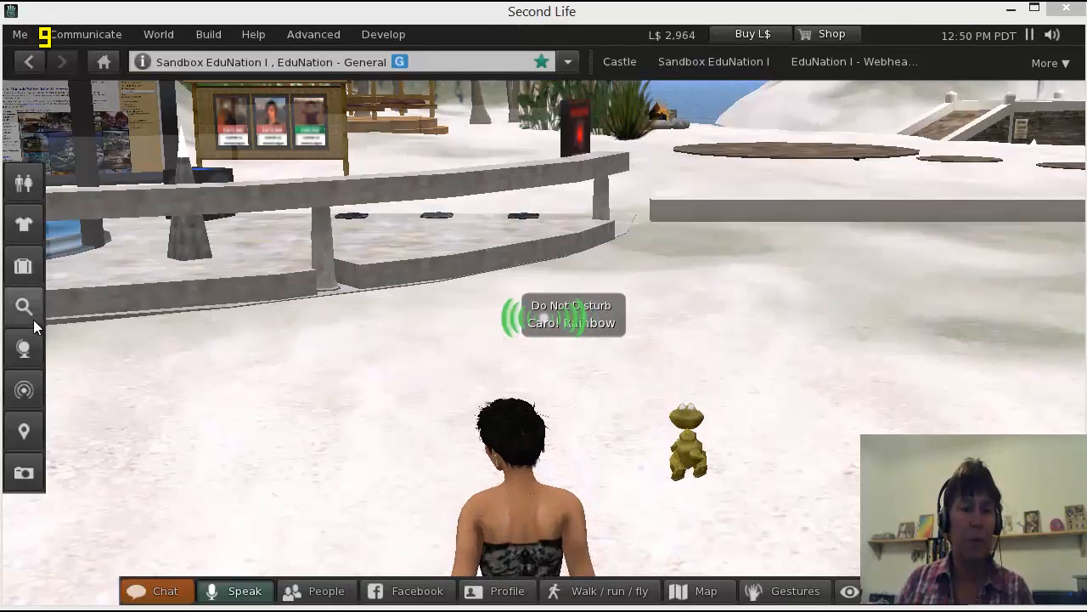
mouse_move(24, 306)
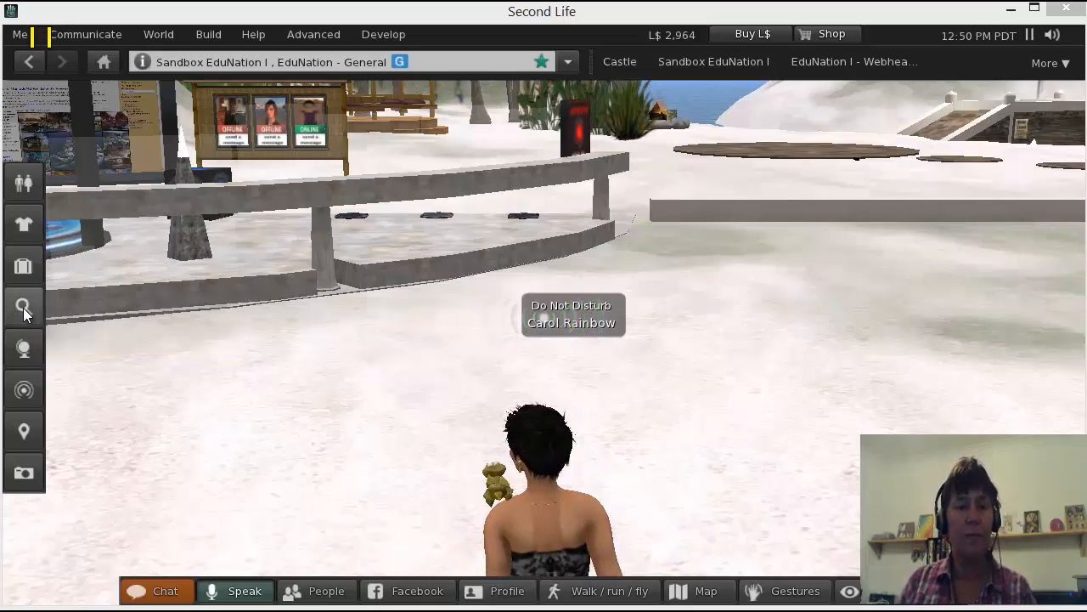
mouse_move(24, 306)
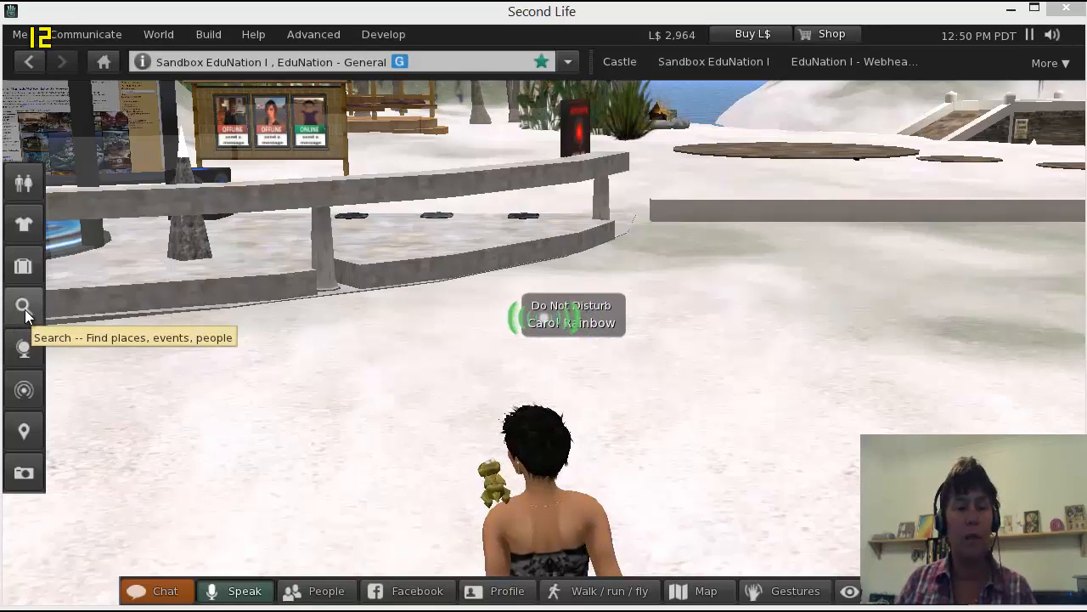
Open Search and restrict the category to Places
click(23, 306)
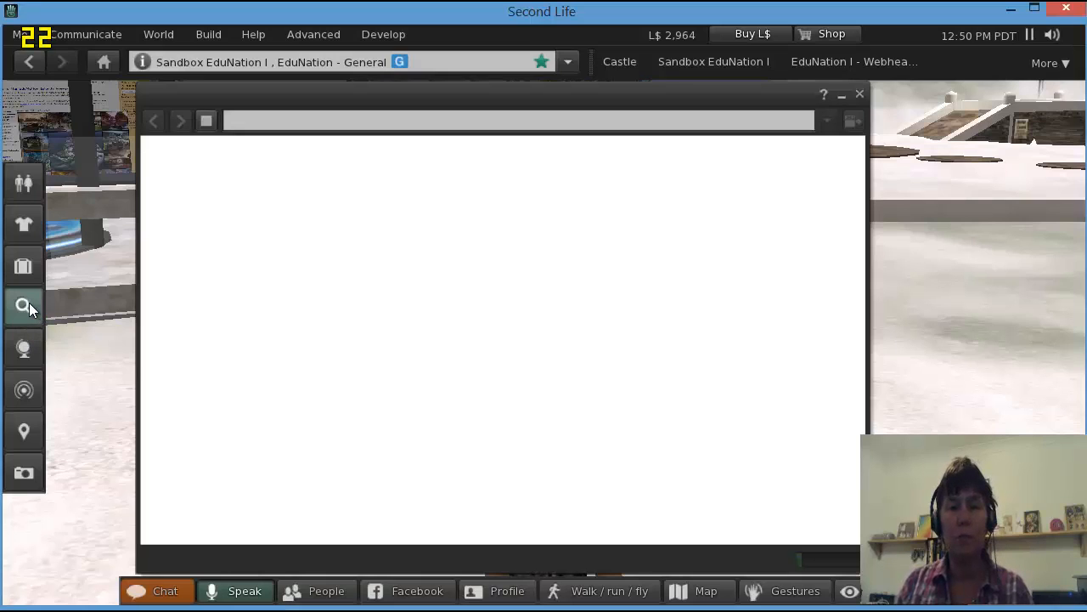
click(24, 306)
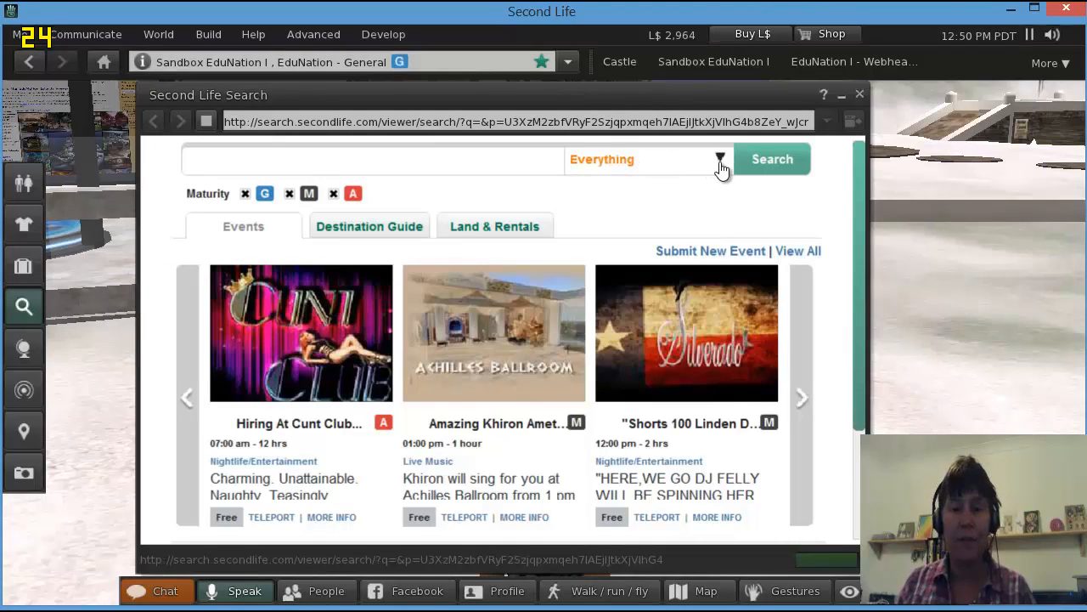
click(720, 159)
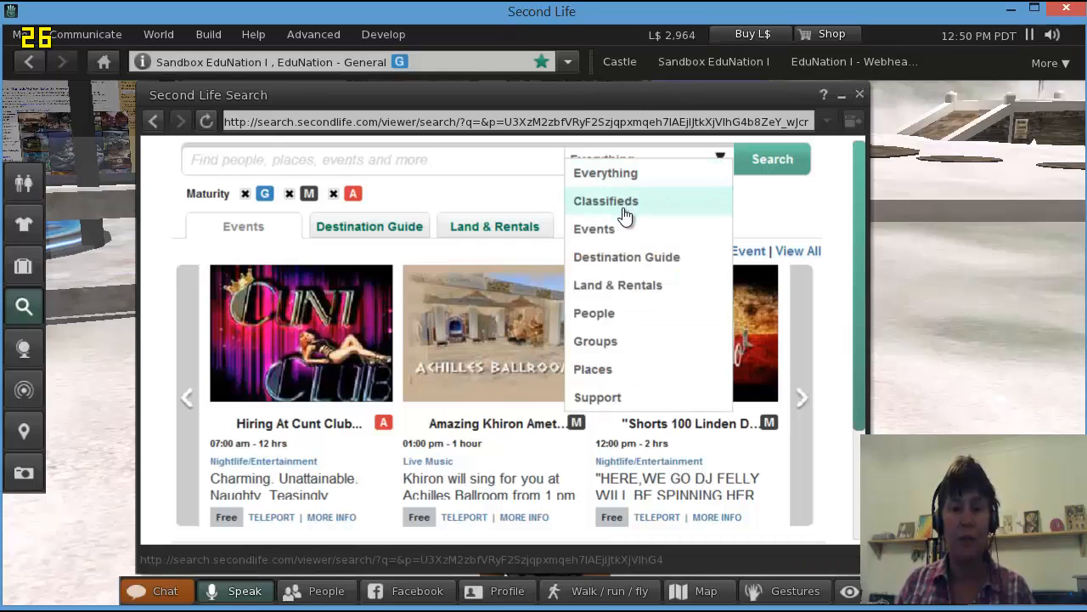
mouse_move(617, 289)
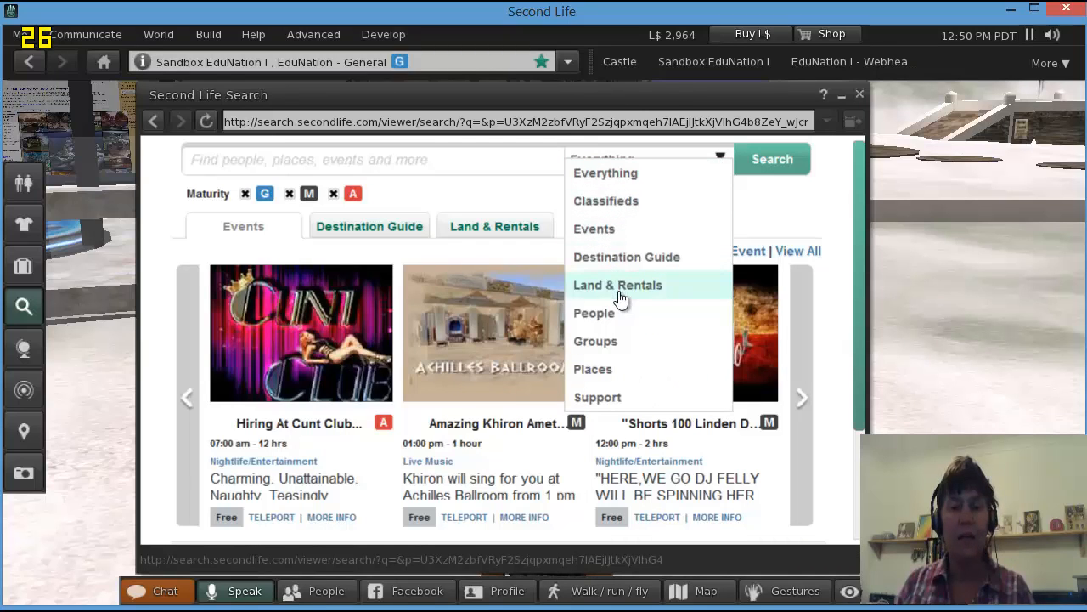
mouse_move(608, 341)
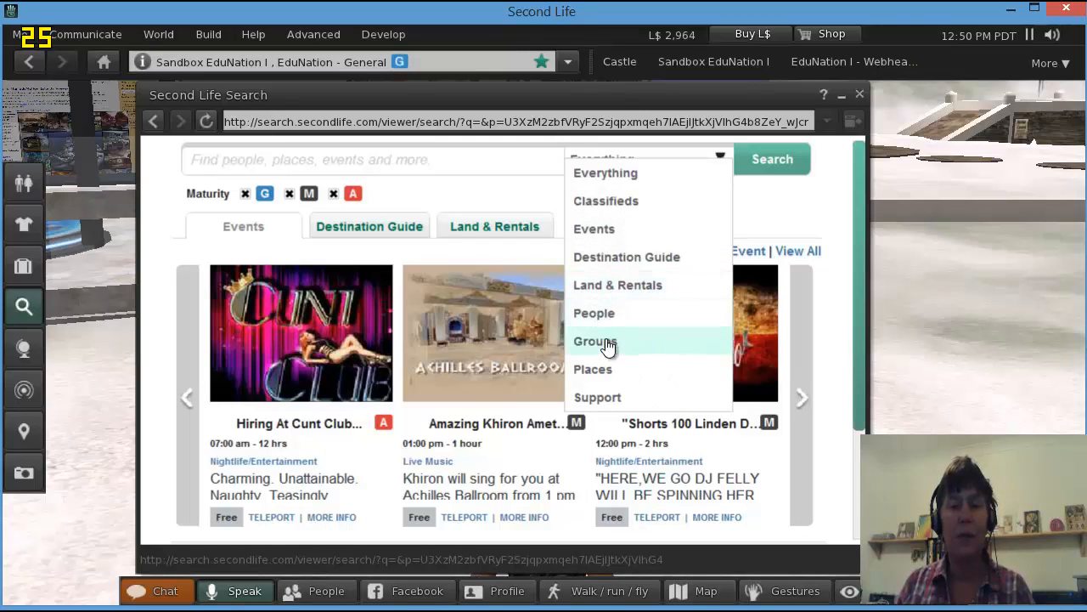
mouse_move(593, 368)
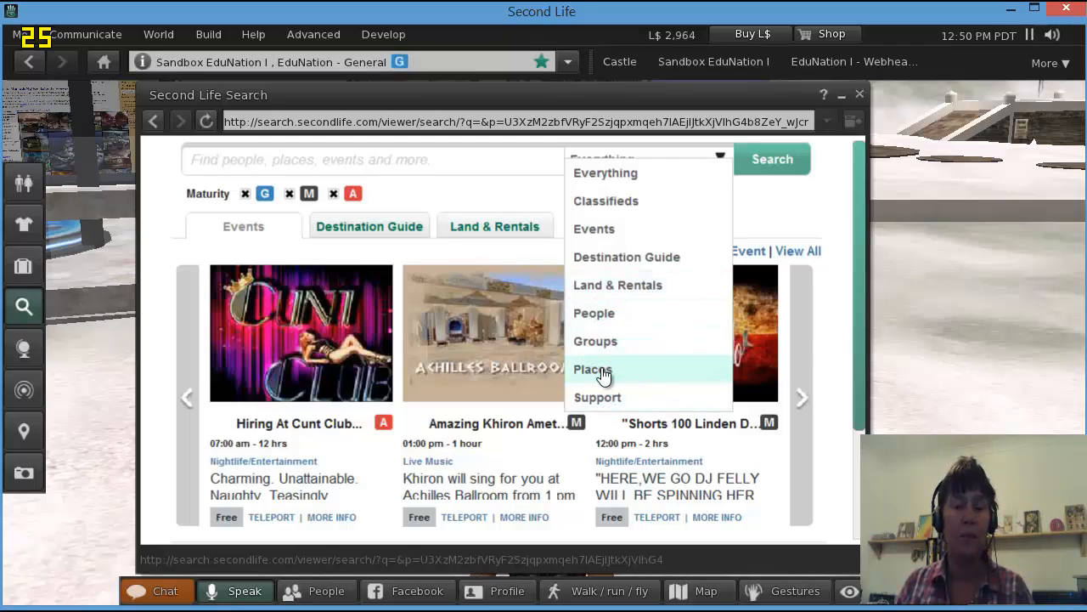
click(592, 369)
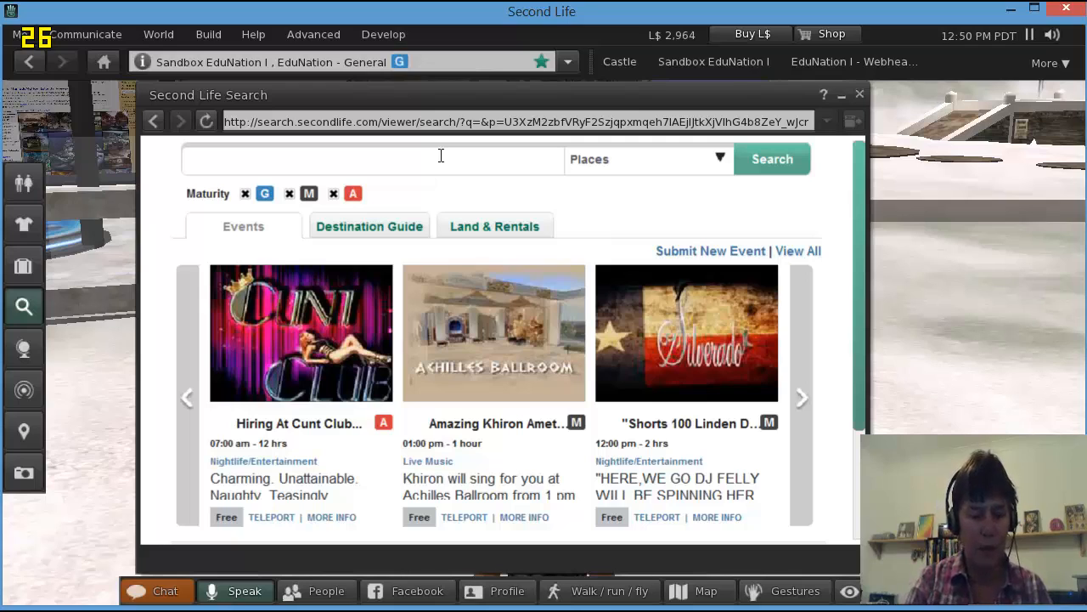
Search Places for 'Lakes', returning 609 results including Veronica Lake
text(Lakes)
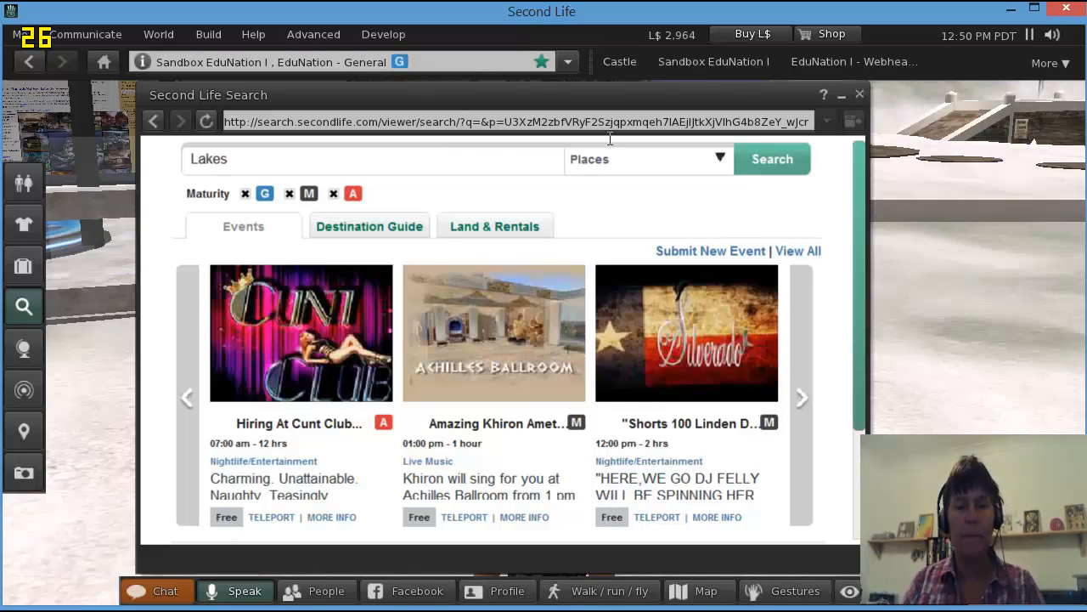
click(772, 159)
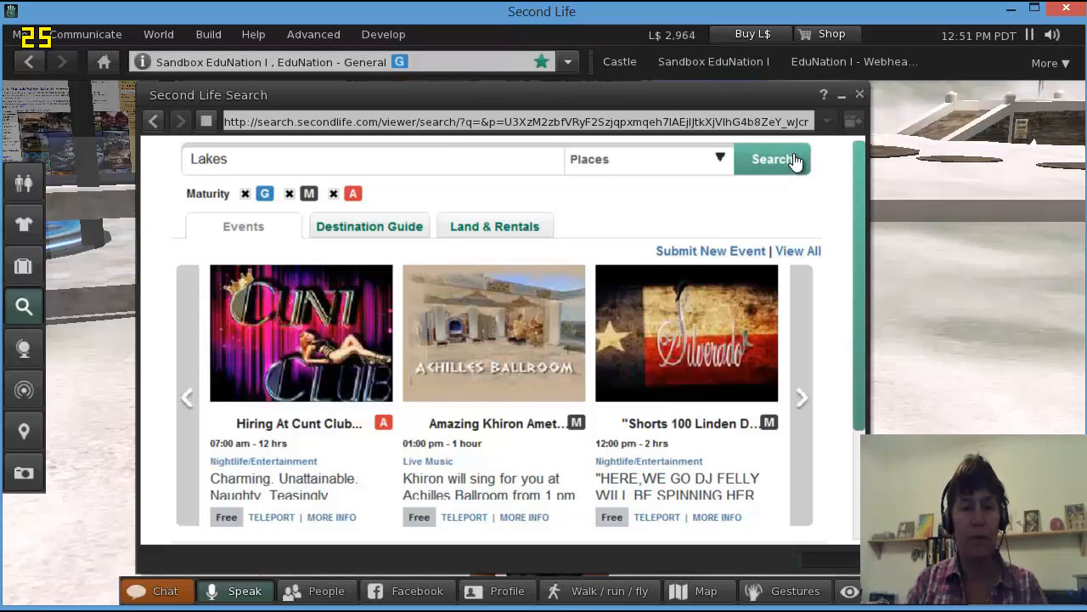
click(772, 159)
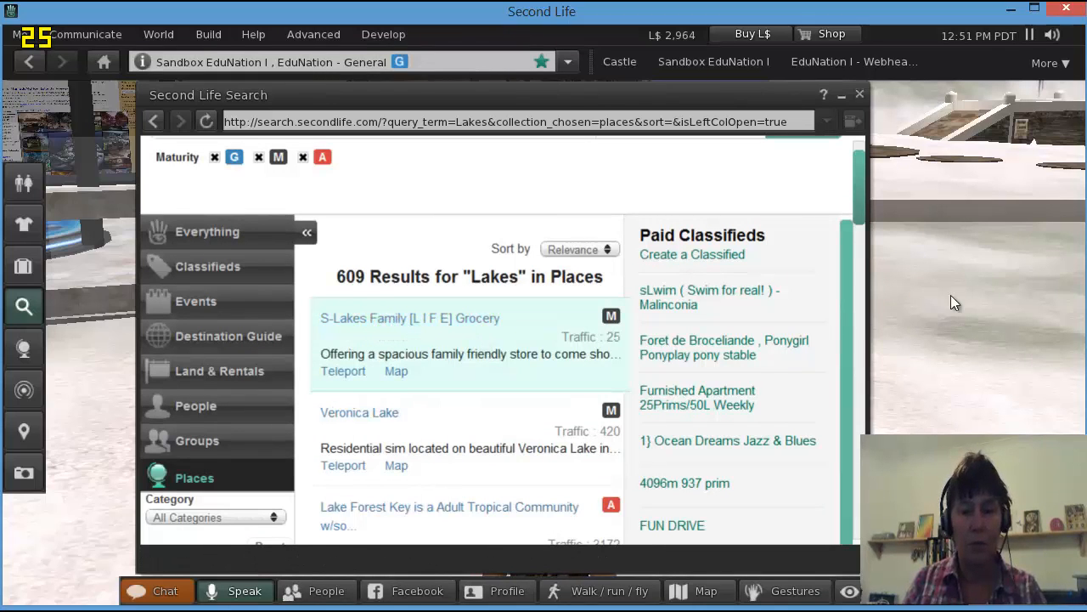
Scroll the Lakes results down to Timberlands, Butterfly Lake, Dryland and Lakeside
scroll(down, 3)
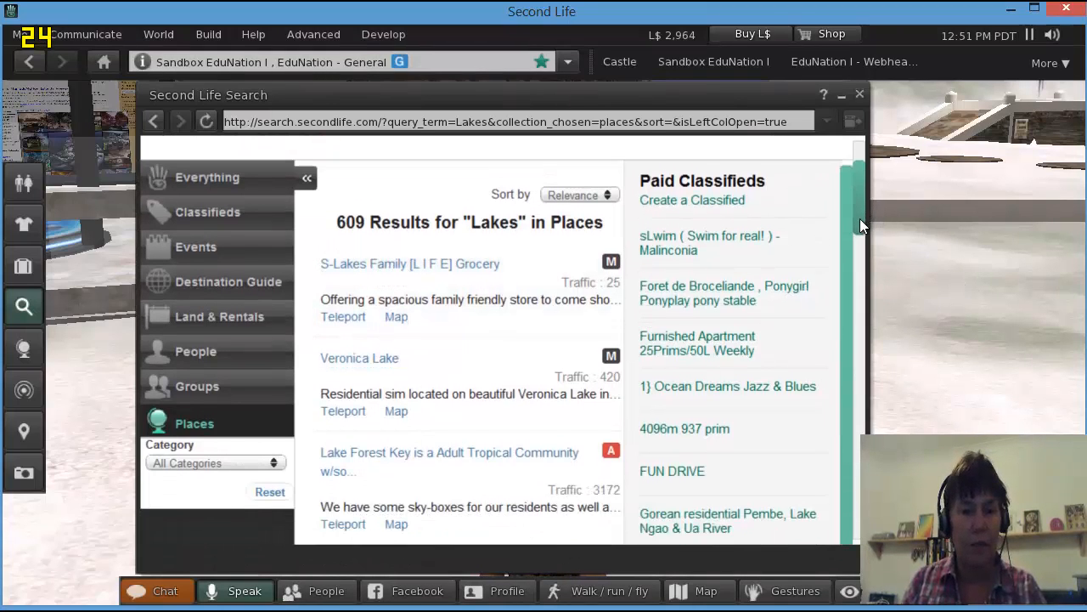
scroll(down, 3)
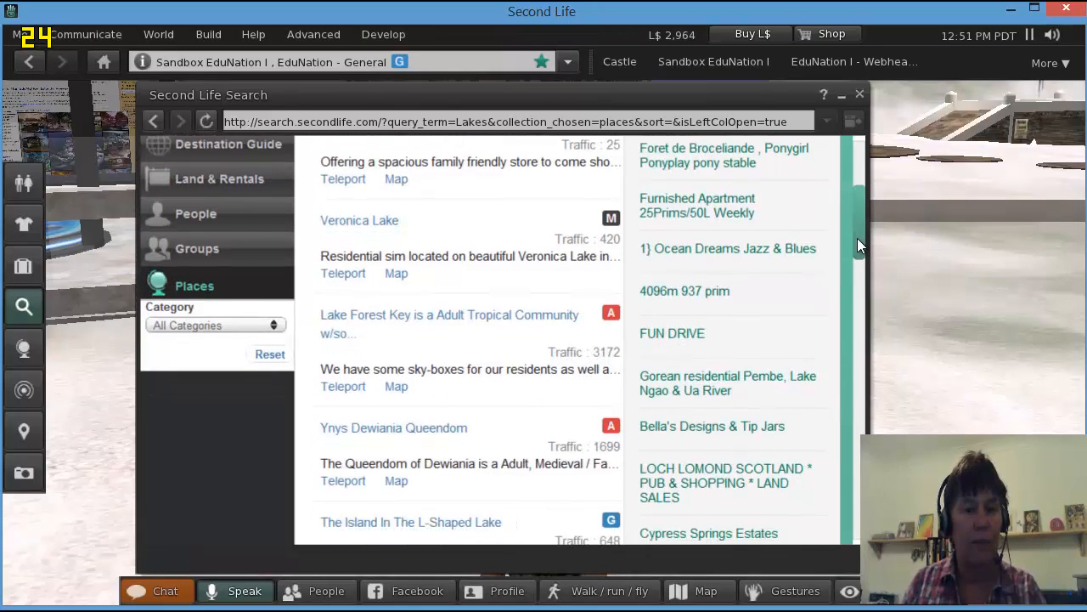
scroll(down, 3)
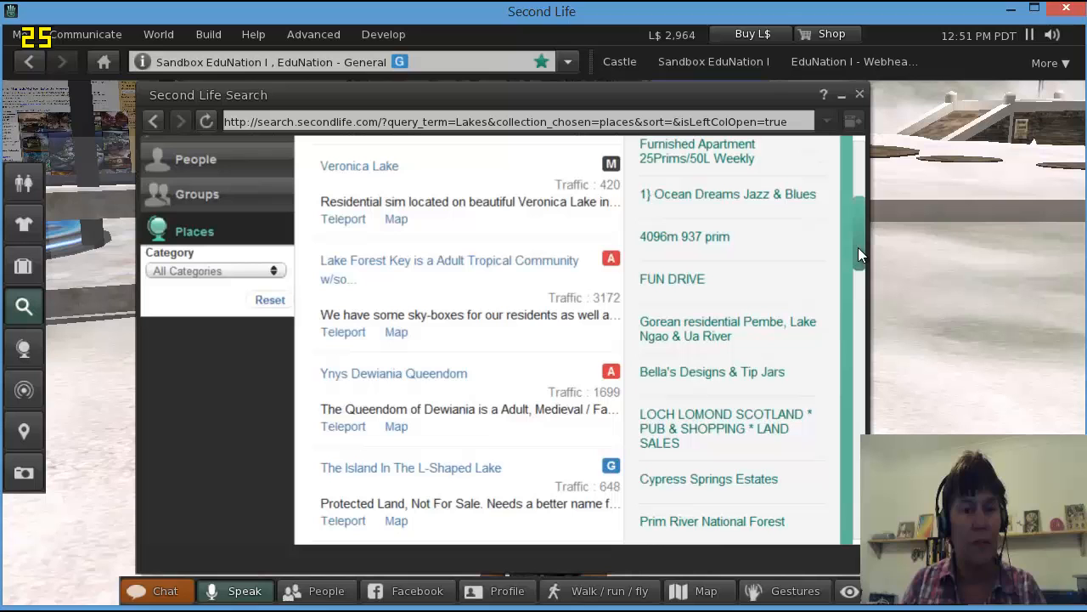
scroll(down, 3)
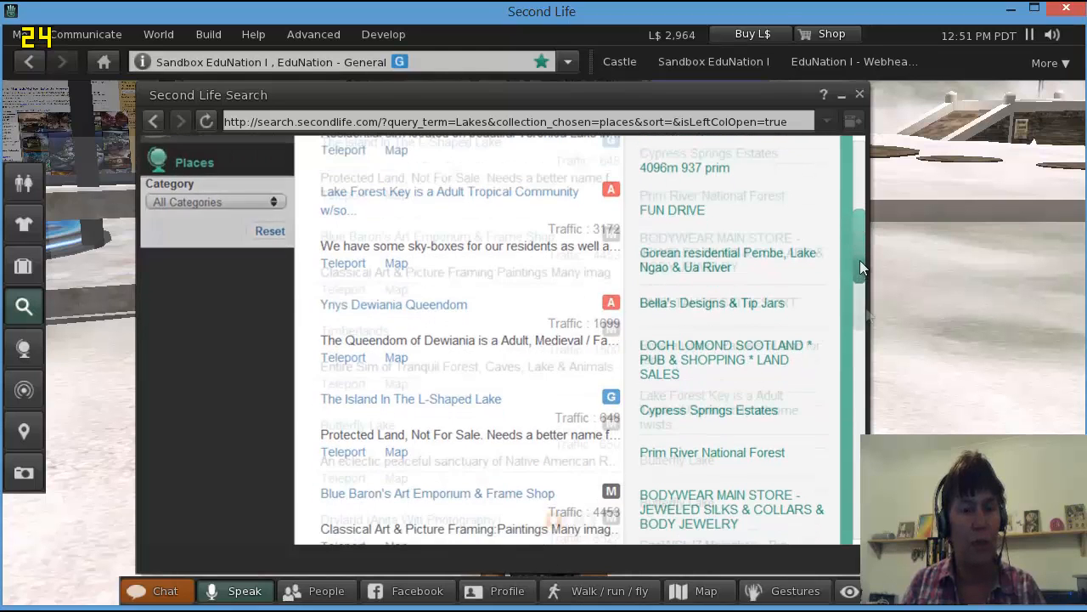
scroll(down, 3)
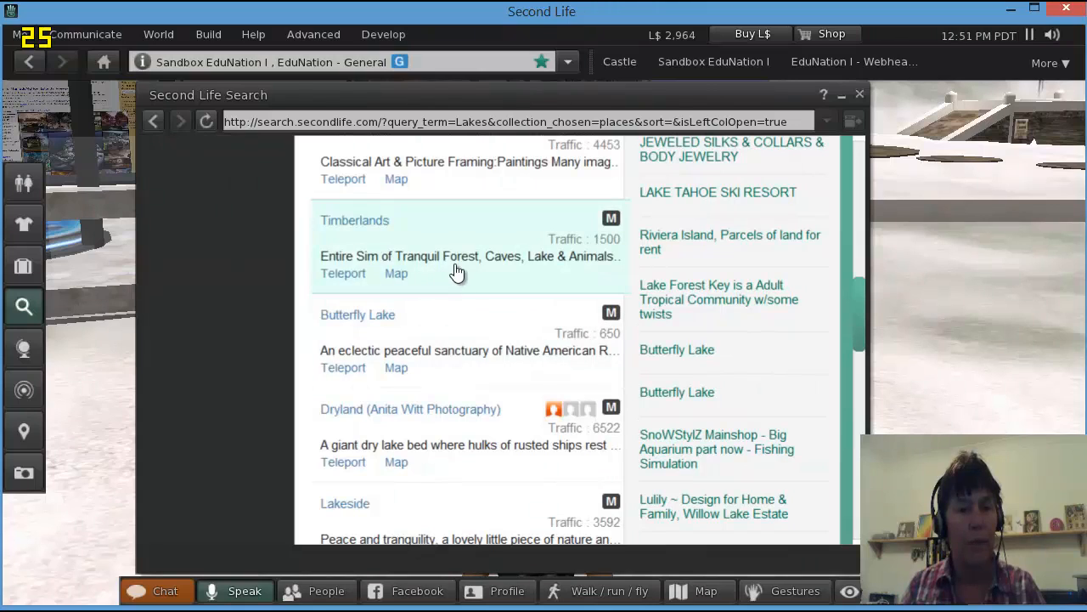
mouse_move(557, 272)
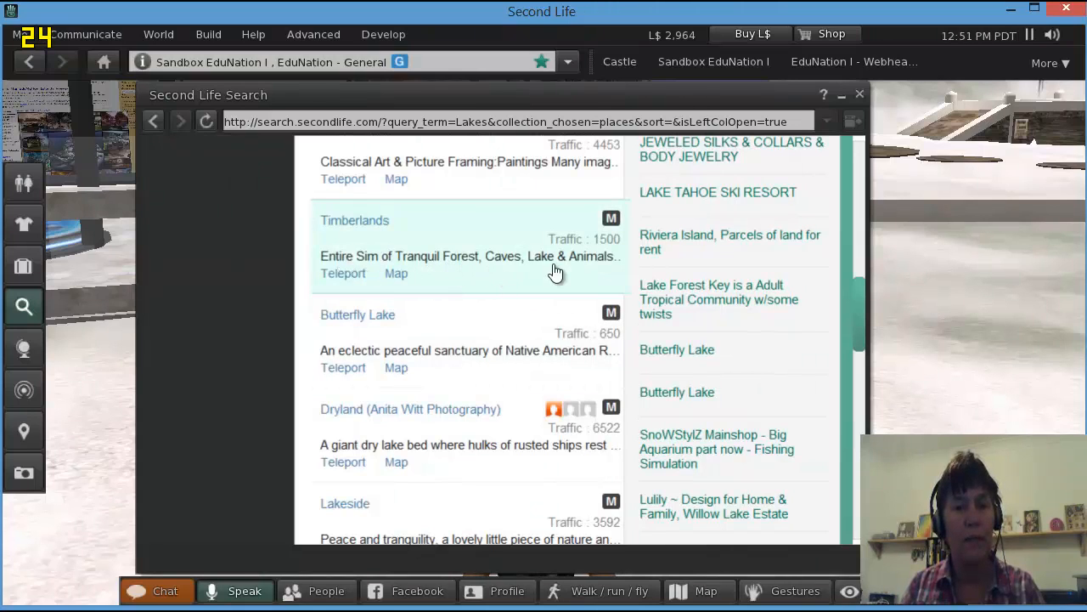
mouse_move(398, 211)
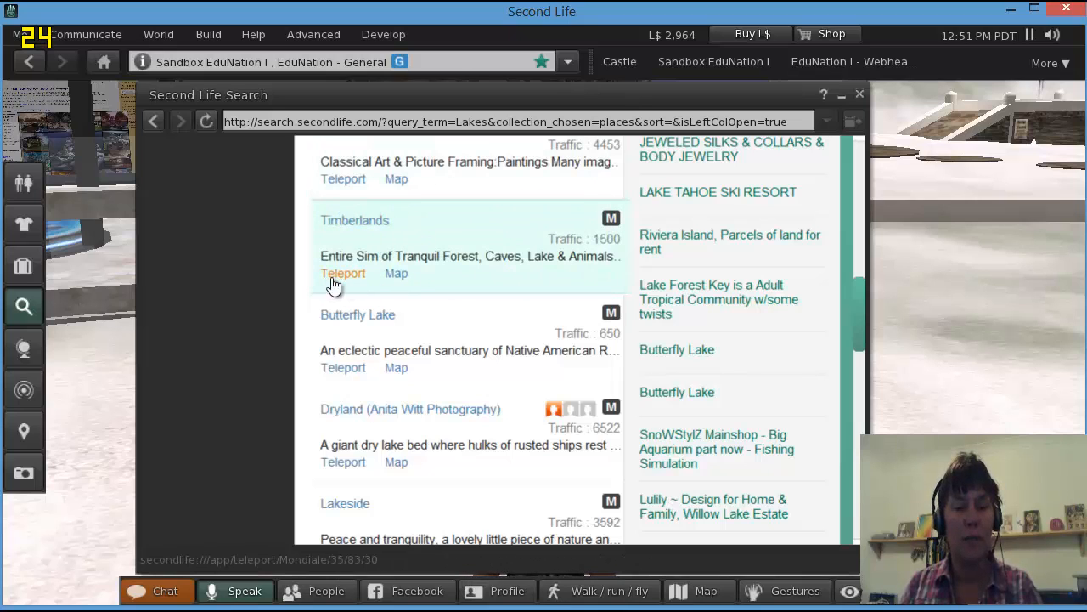
Open the Timberlands details and teleport to its waterfall and lake in Mondiale
click(355, 220)
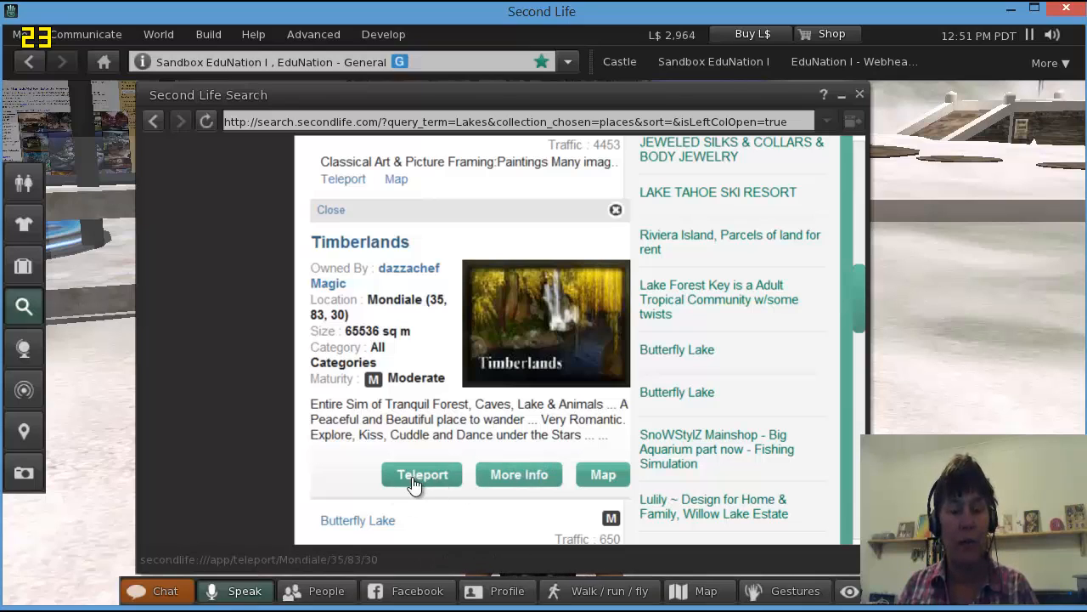
click(422, 474)
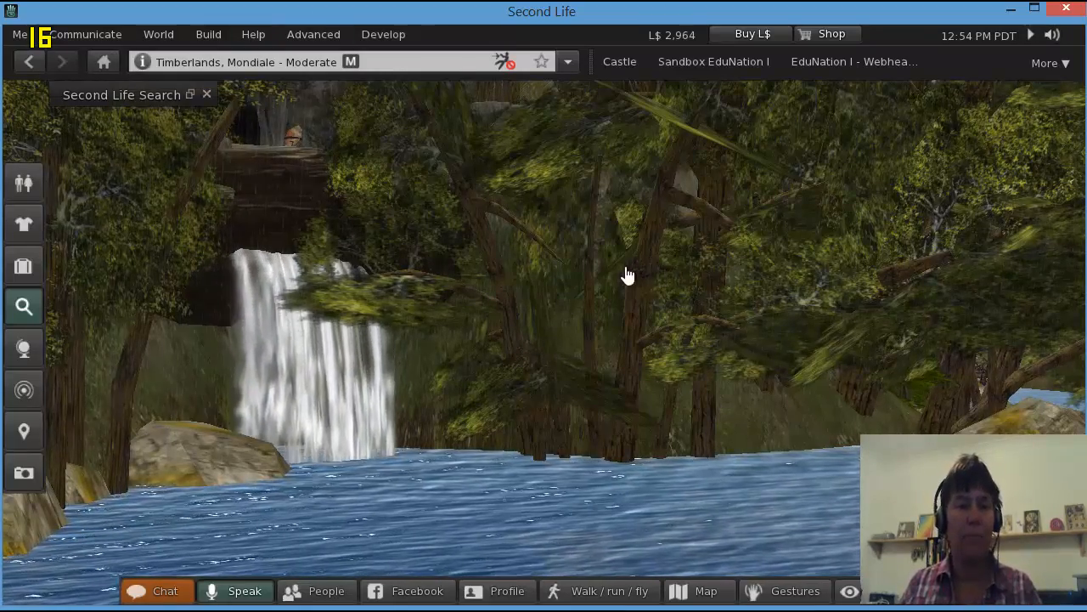
Save Timberlands in Mondiale as a landmark via World > Landmark This Place
click(159, 34)
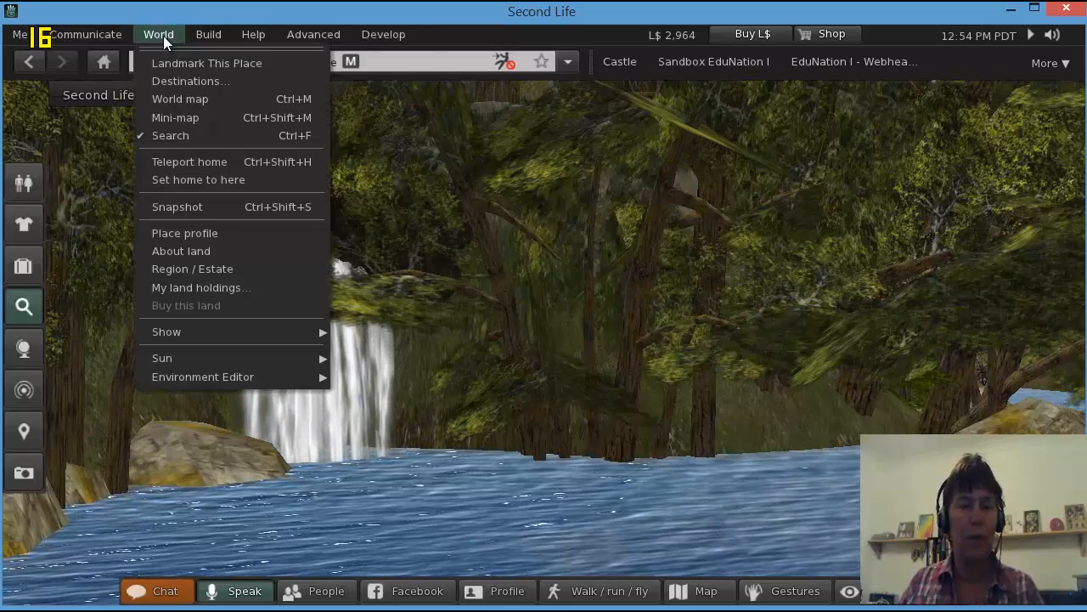
mouse_move(206, 63)
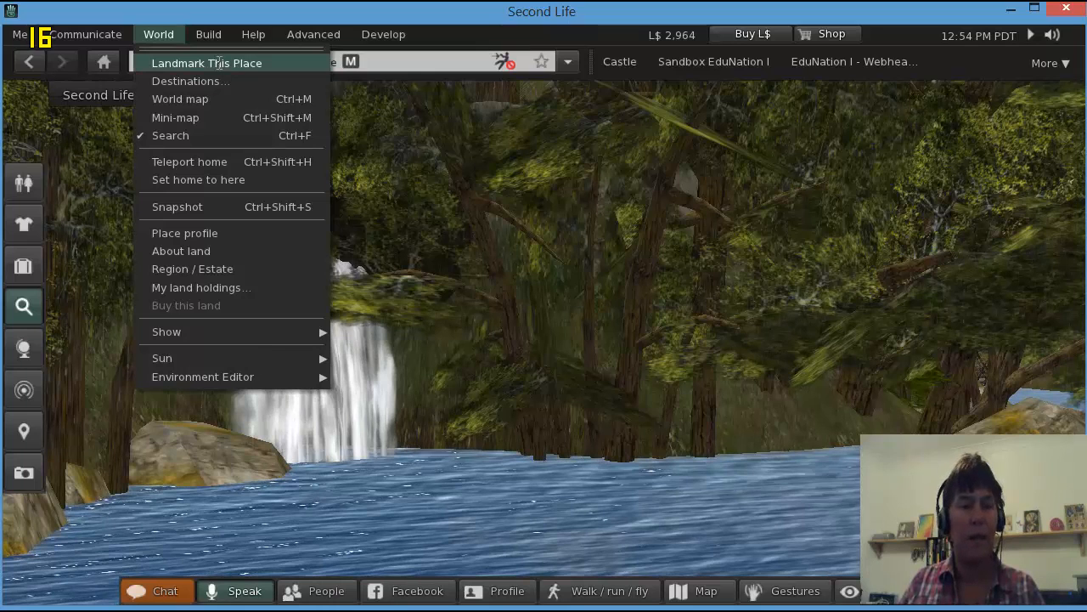
click(206, 63)
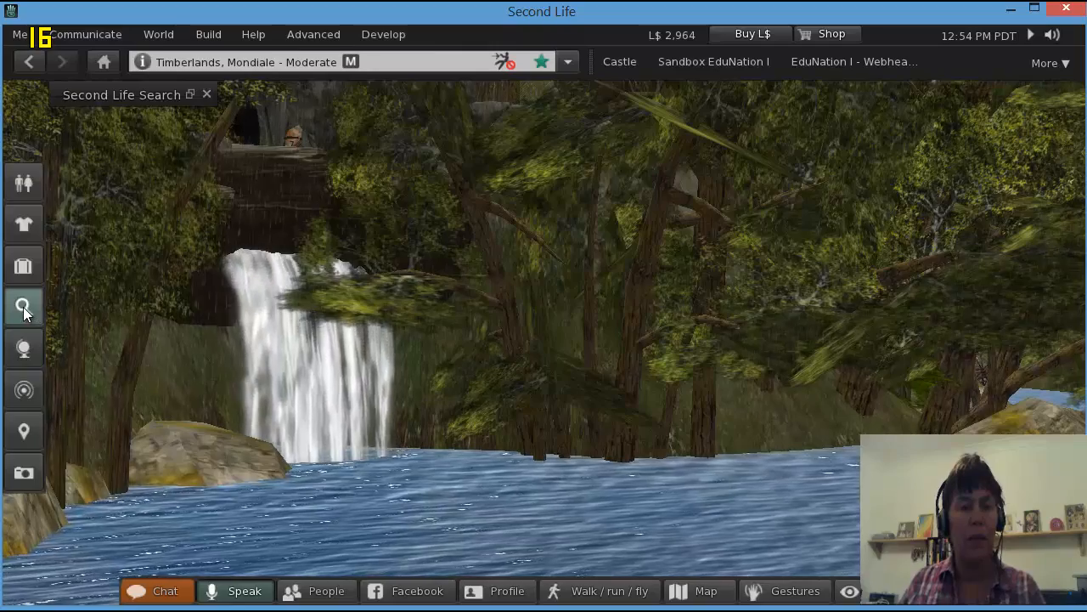
mouse_move(24, 305)
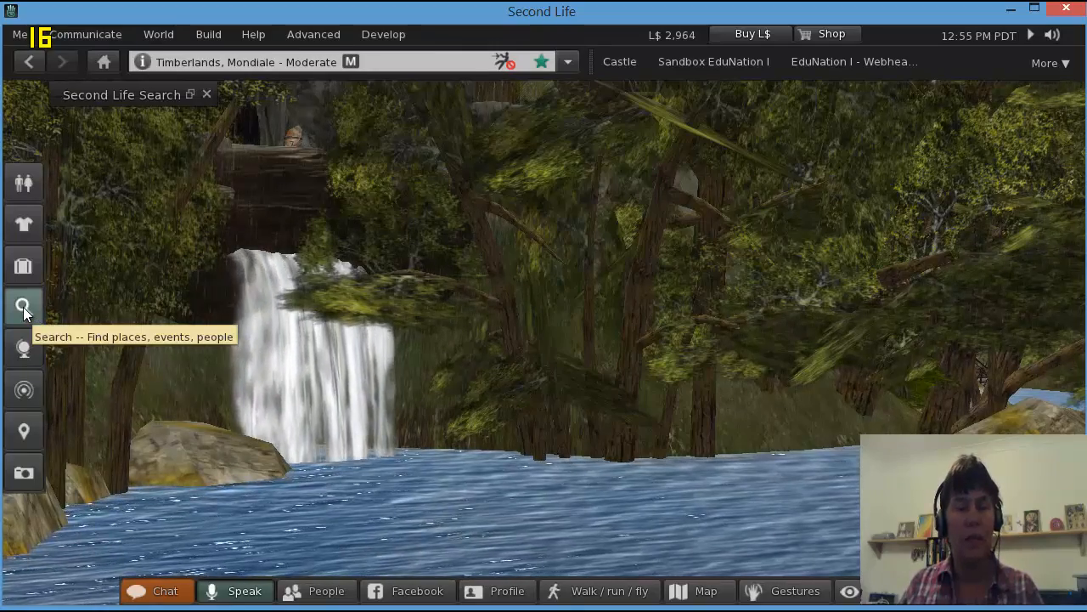